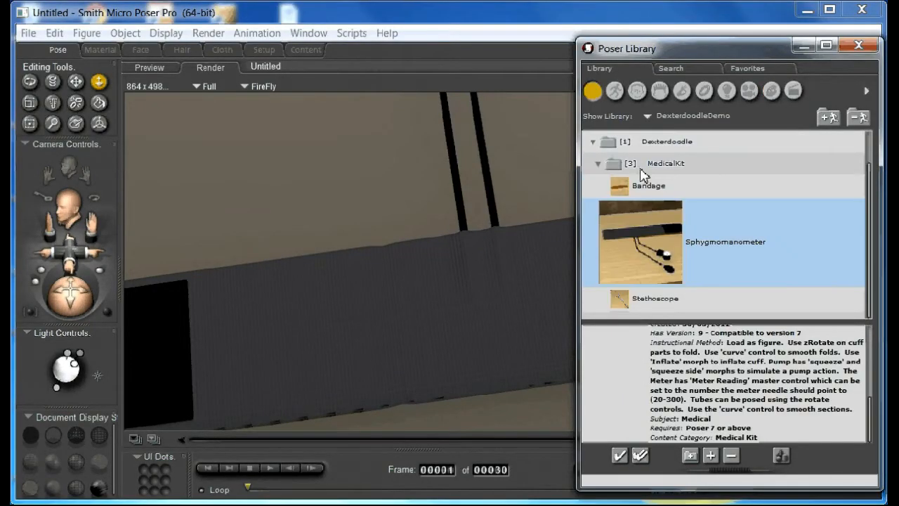
mouse_move(666, 305)
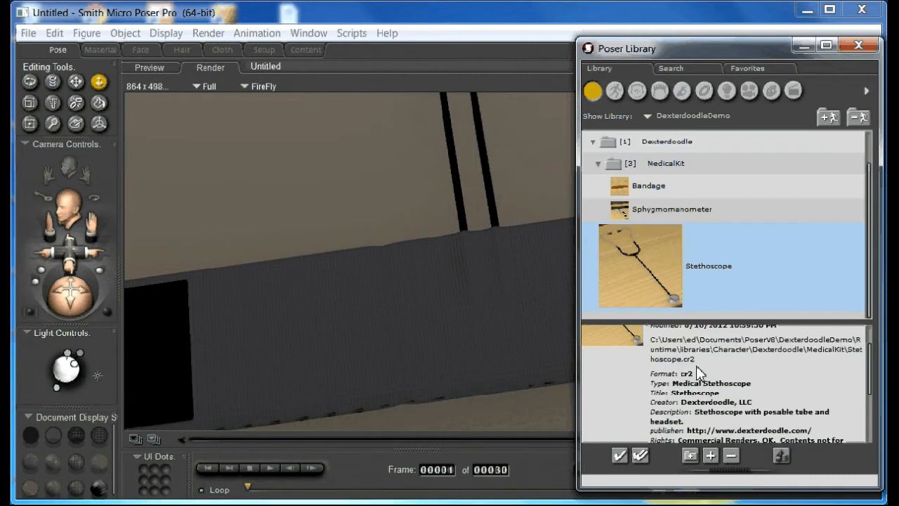
Step: Scroll through the Stethoscope's description and posing notes in the Dexterdoodle MedicalKit library
scroll(down, 3)
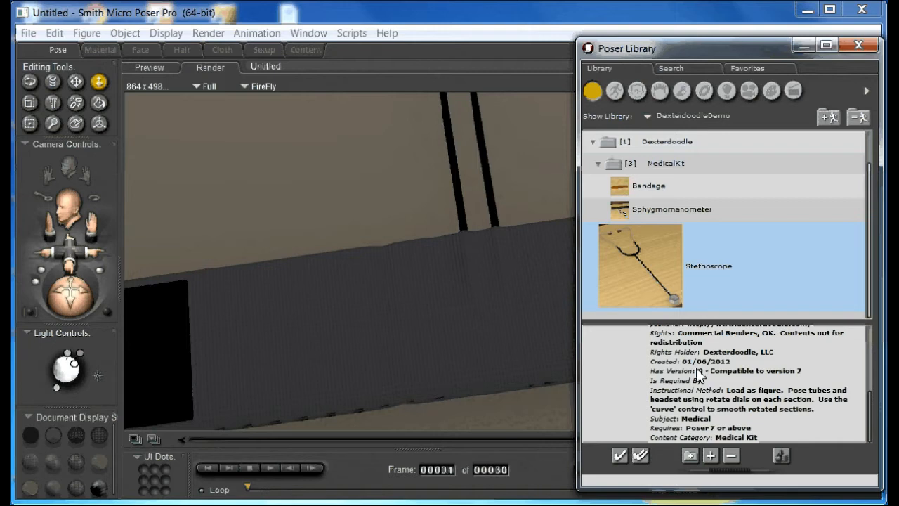
mouse_move(499, 277)
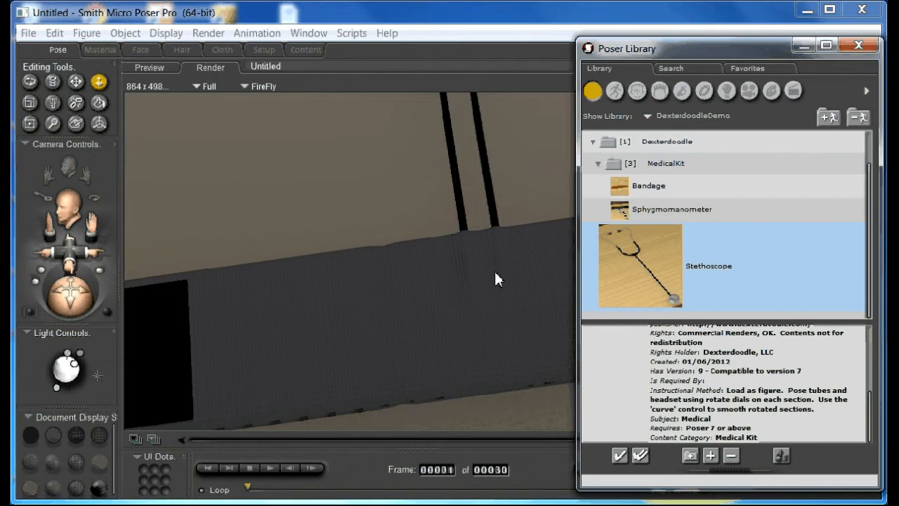
Step: Load the Stethoscope into the scene, select its chestpiece, then reselect Andy2
click(858, 45)
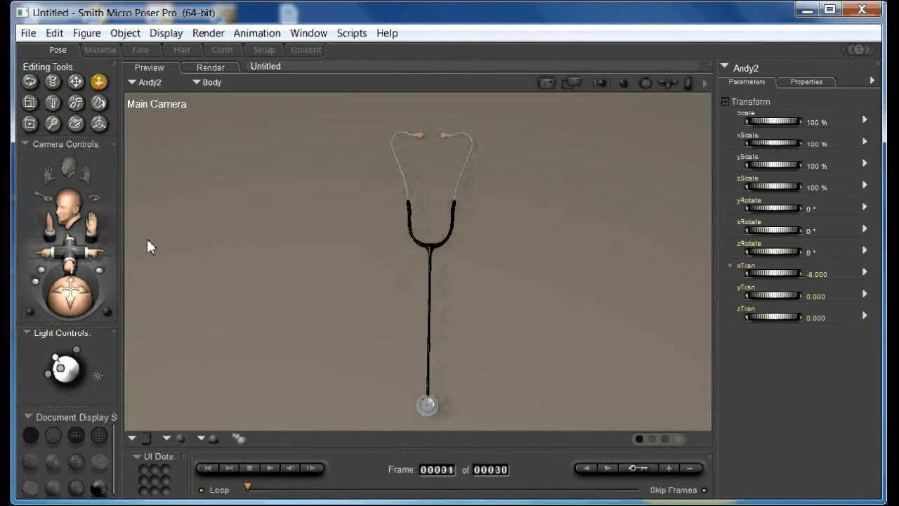
mouse_move(346, 269)
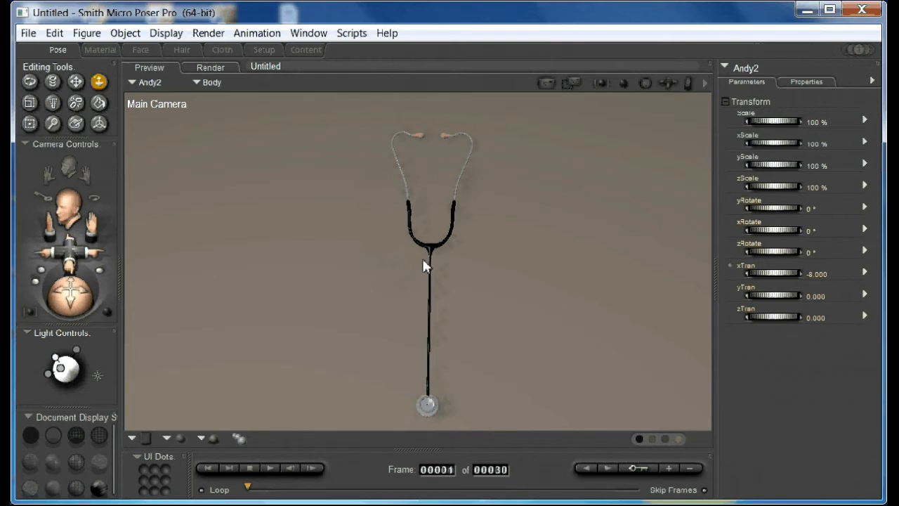
mouse_move(274, 183)
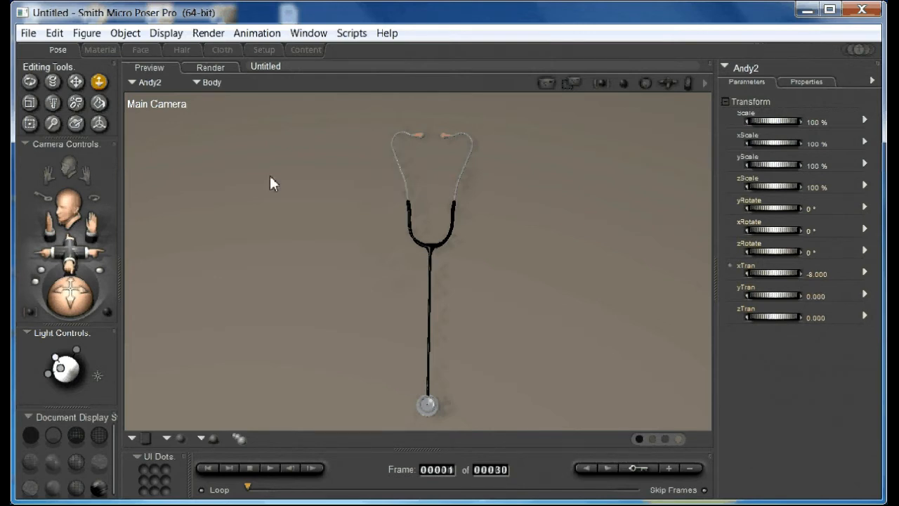
mouse_move(436, 258)
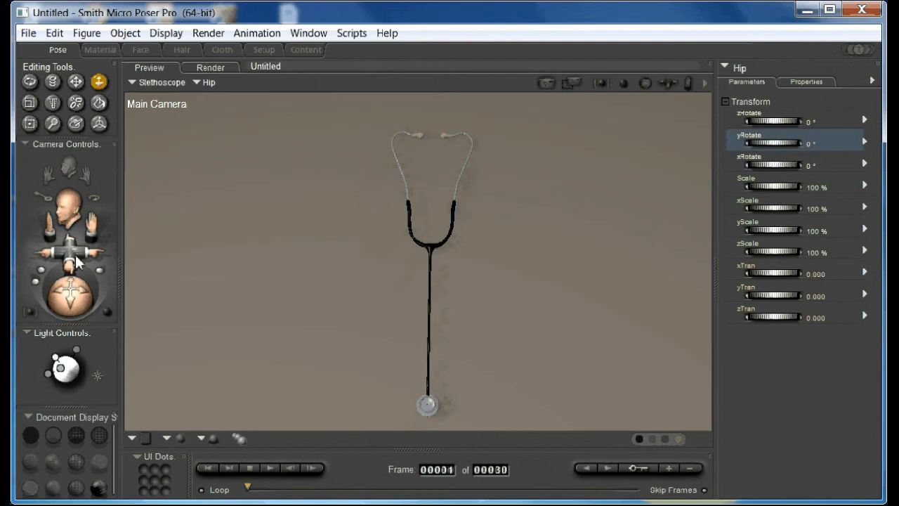
click(426, 405)
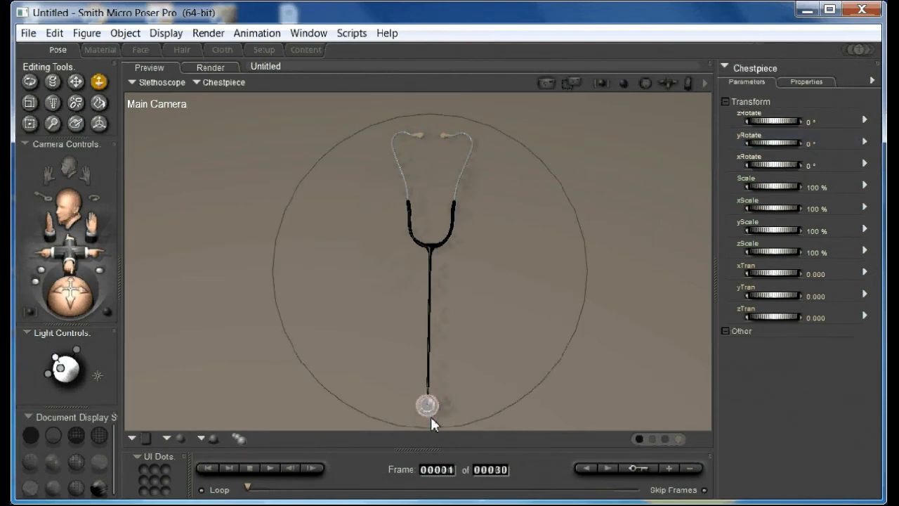
click(414, 137)
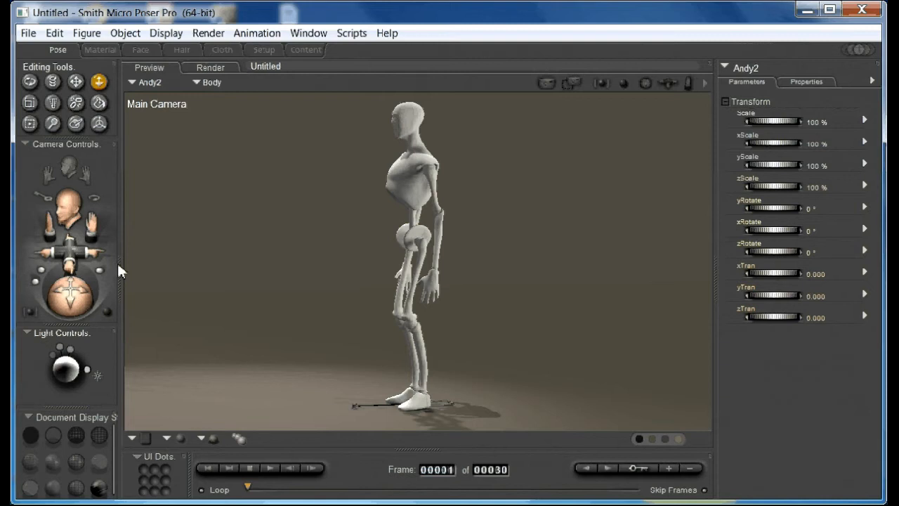
Step: Raise Stethoscope 1 to shoulder height and tilt it with its yTran, zTran and xRotate dials
click(400, 413)
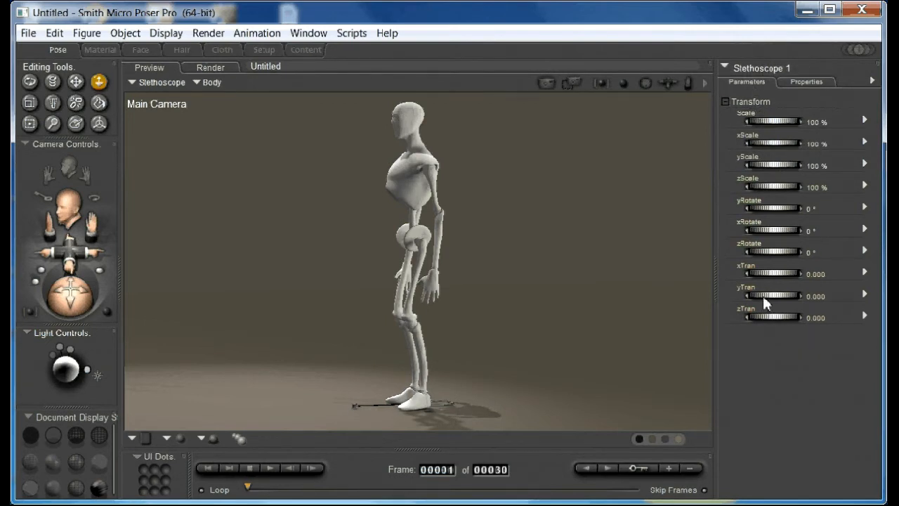
drag(762, 295, 780, 295)
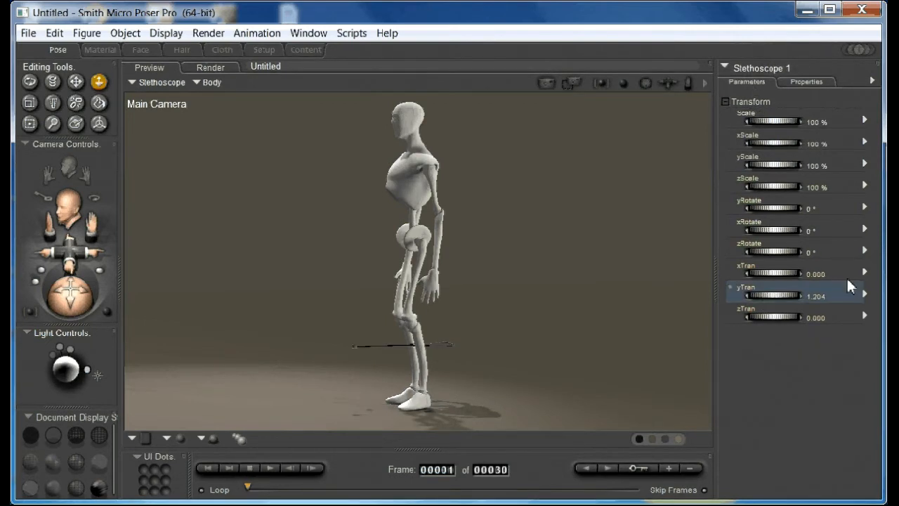
drag(773, 295, 814, 295)
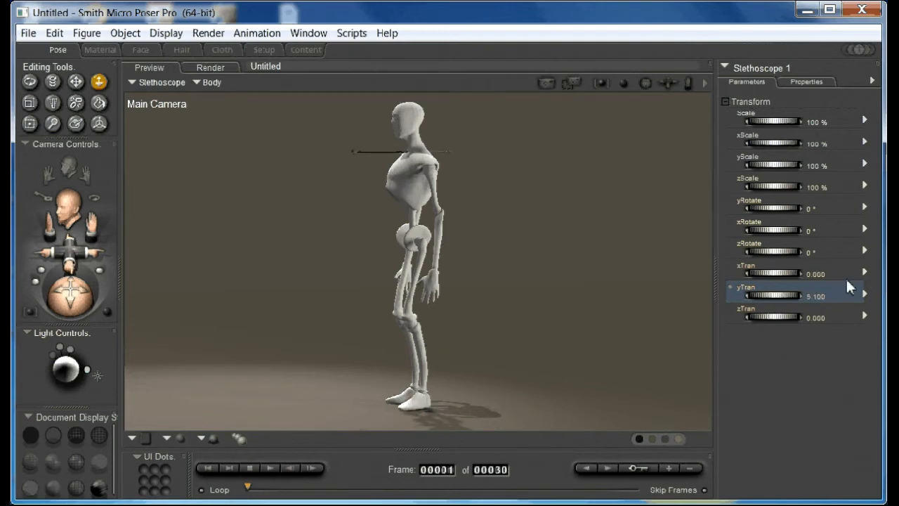
drag(772, 295, 759, 295)
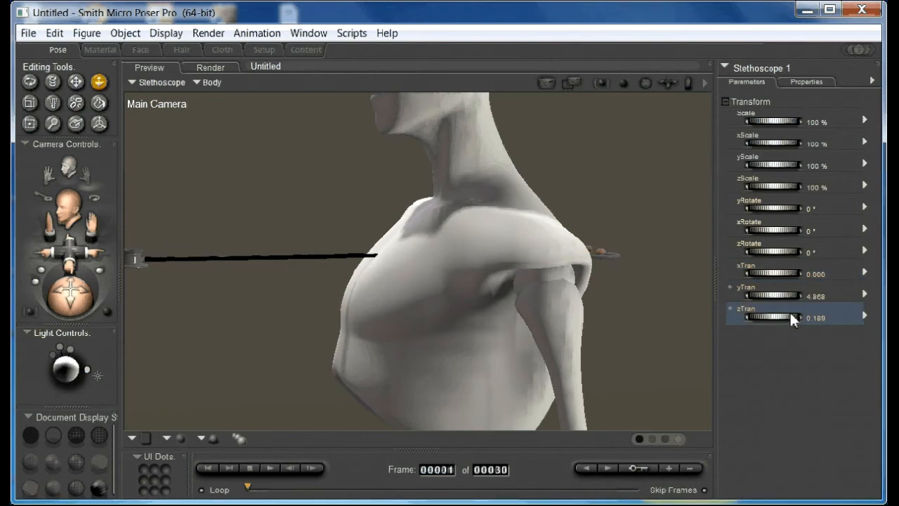
drag(794, 317, 807, 317)
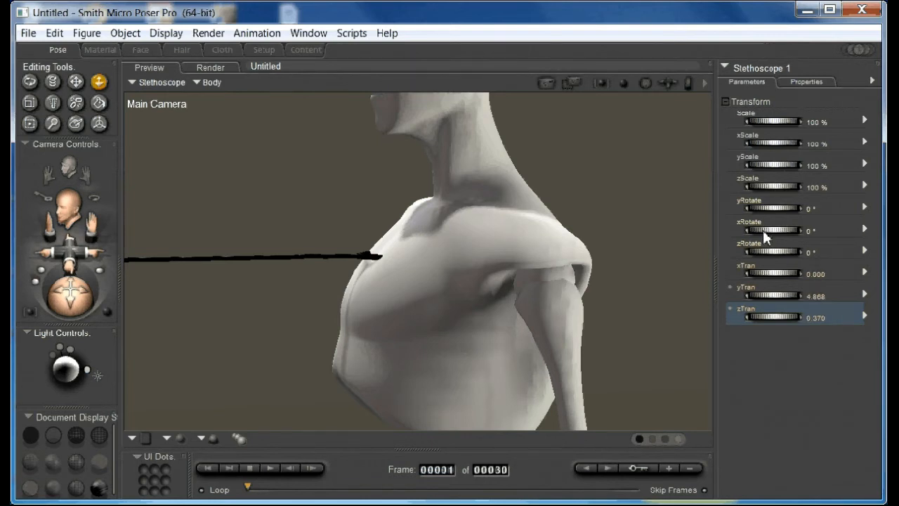
drag(766, 229, 797, 230)
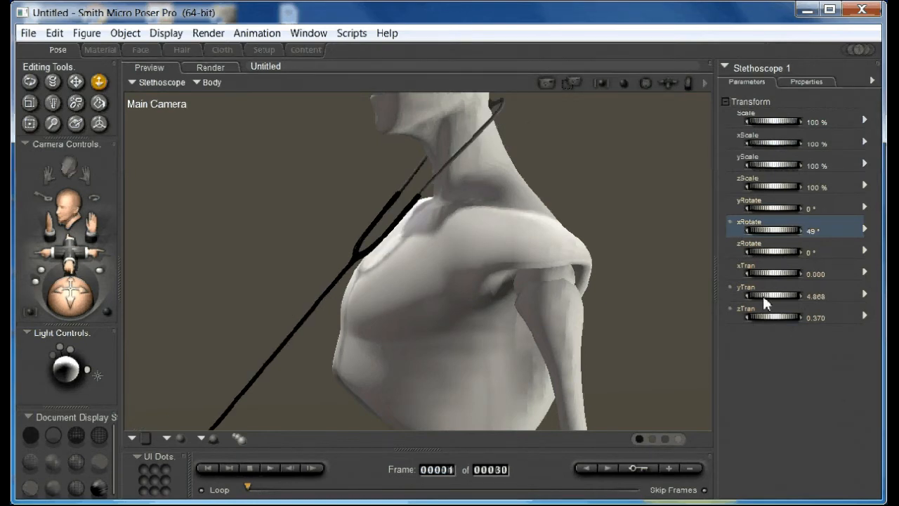
drag(769, 295, 773, 295)
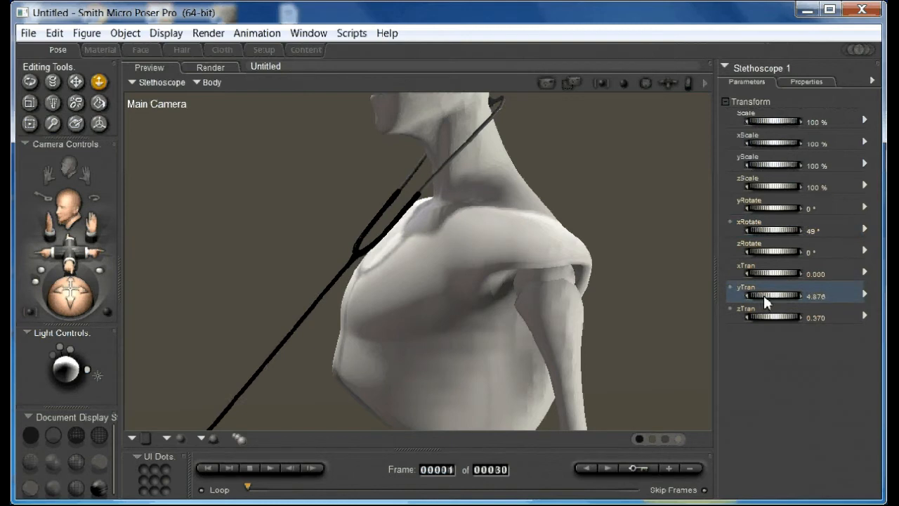
drag(773, 295, 766, 295)
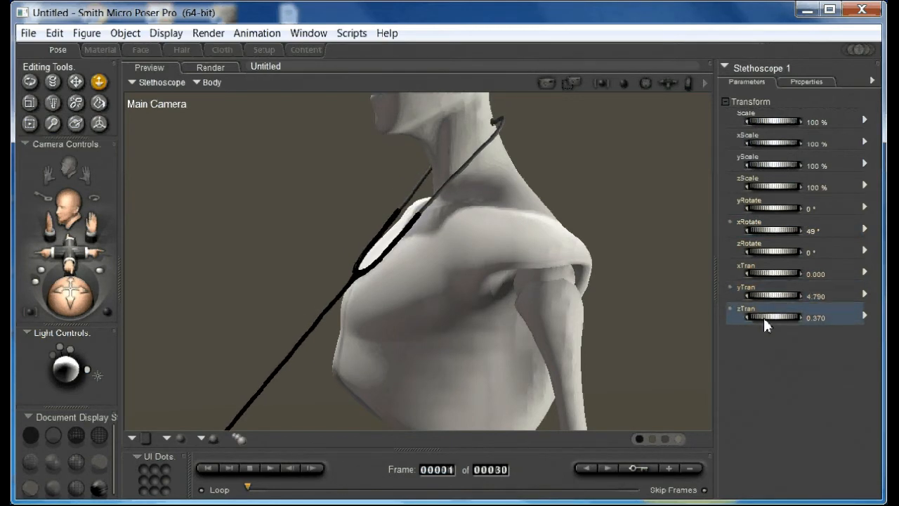
drag(769, 317, 762, 317)
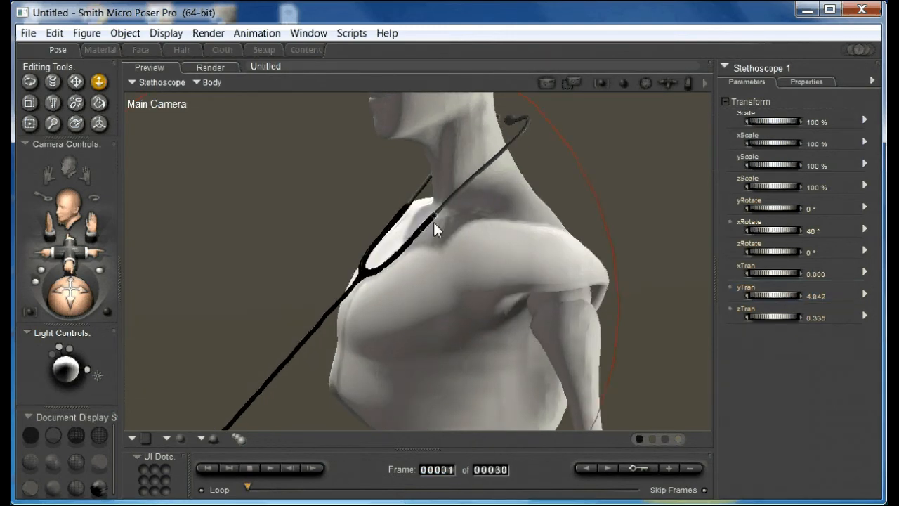
Step: Bend the left head tube around the neck and rotate Chest Tube 1 to about 24°
click(414, 210)
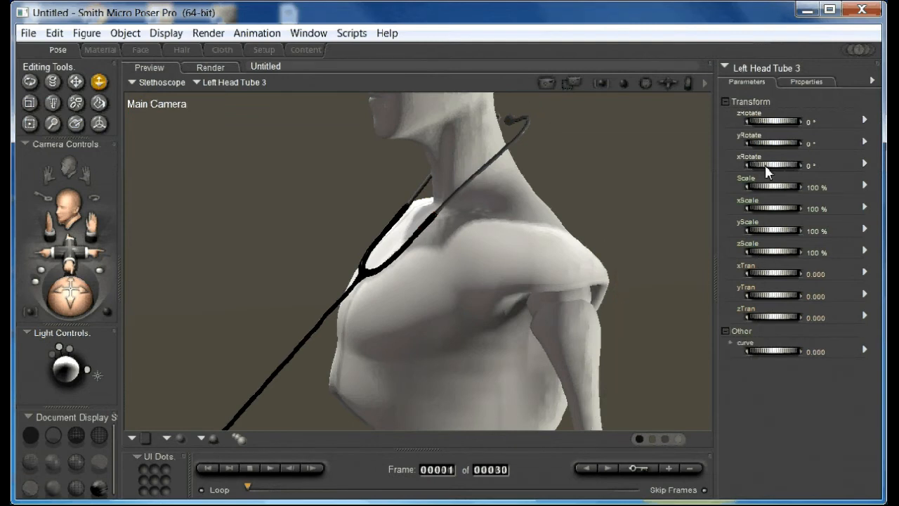
drag(772, 165, 762, 164)
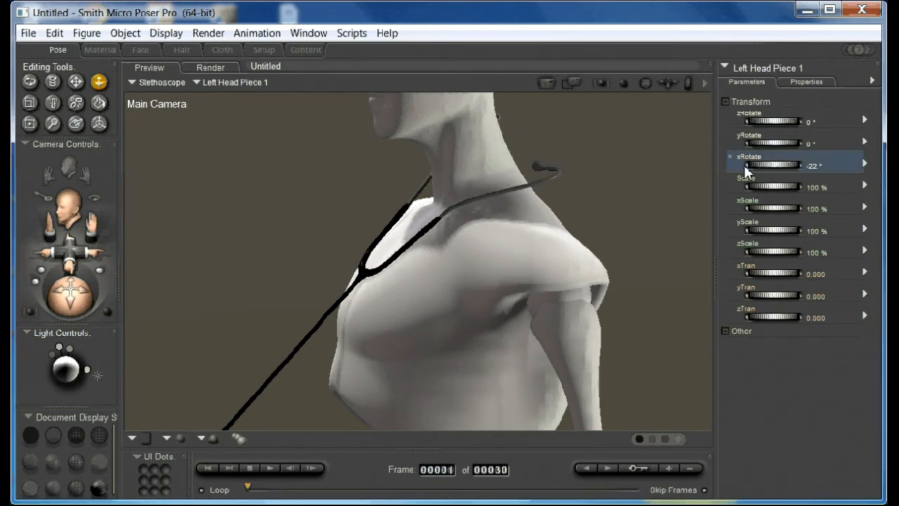
drag(773, 164, 761, 165)
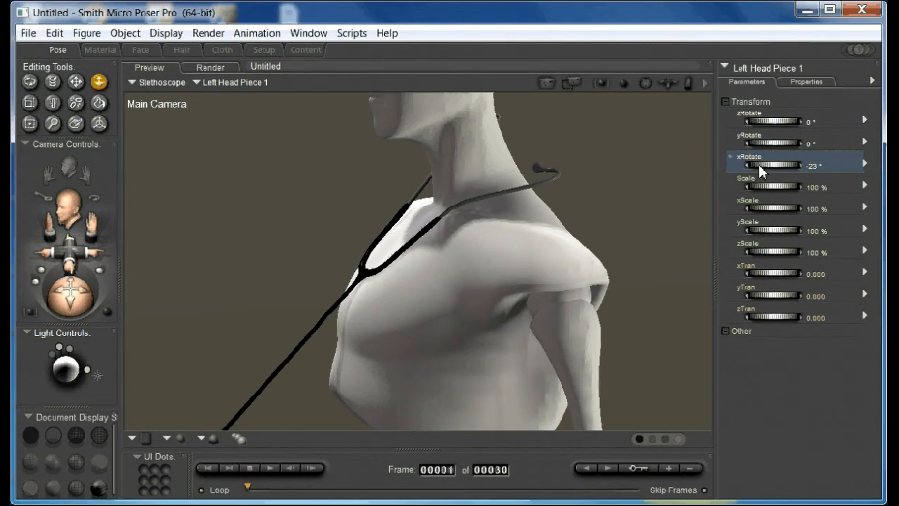
mouse_move(695, 163)
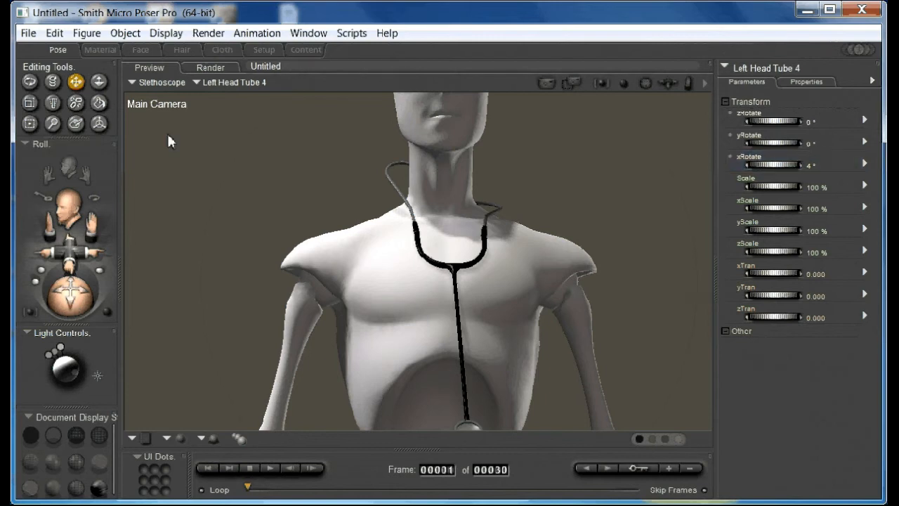
click(86, 33)
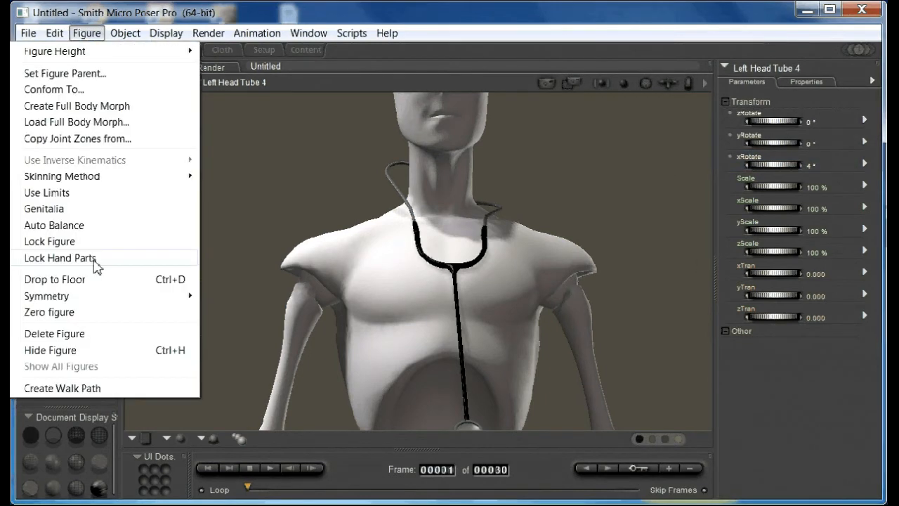
mouse_move(47, 296)
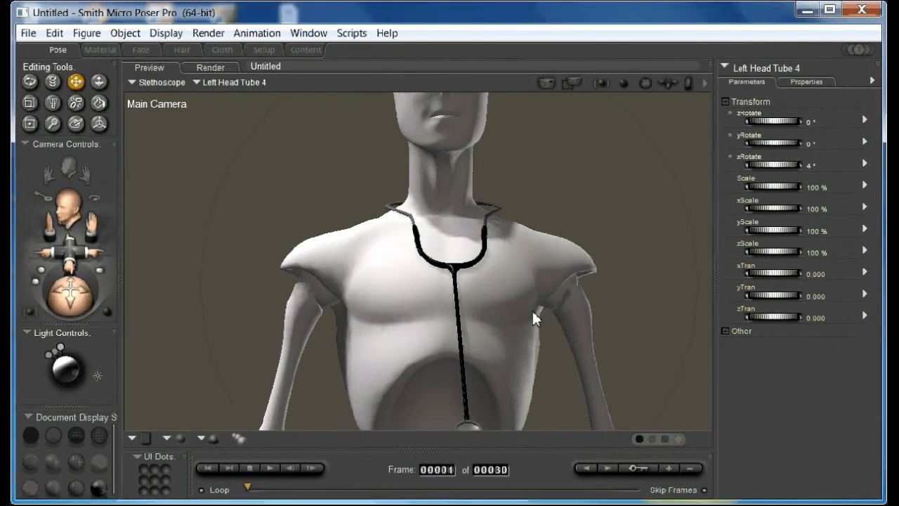
mouse_move(230, 244)
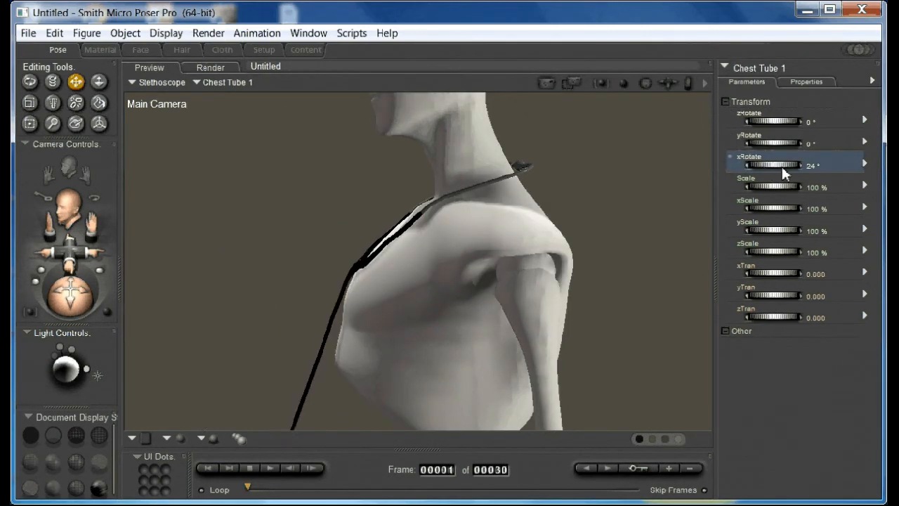
drag(769, 165, 794, 165)
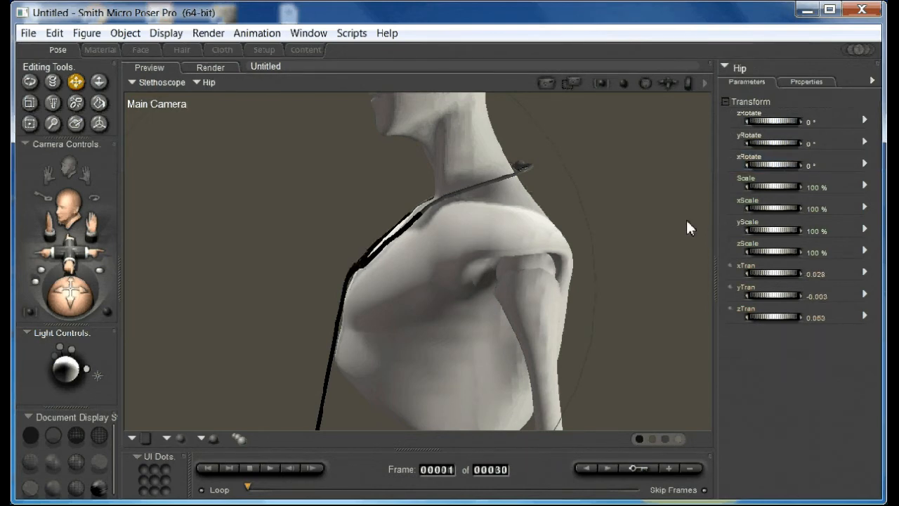
Step: Tilt Left Head Tube 4 to about 5° xRotate so it sits closer to the neck
click(470, 244)
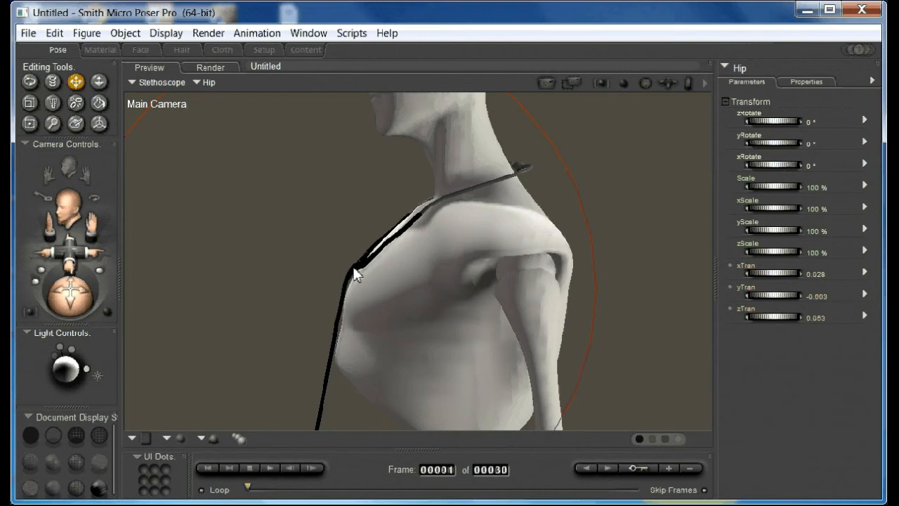
drag(354, 274, 414, 231)
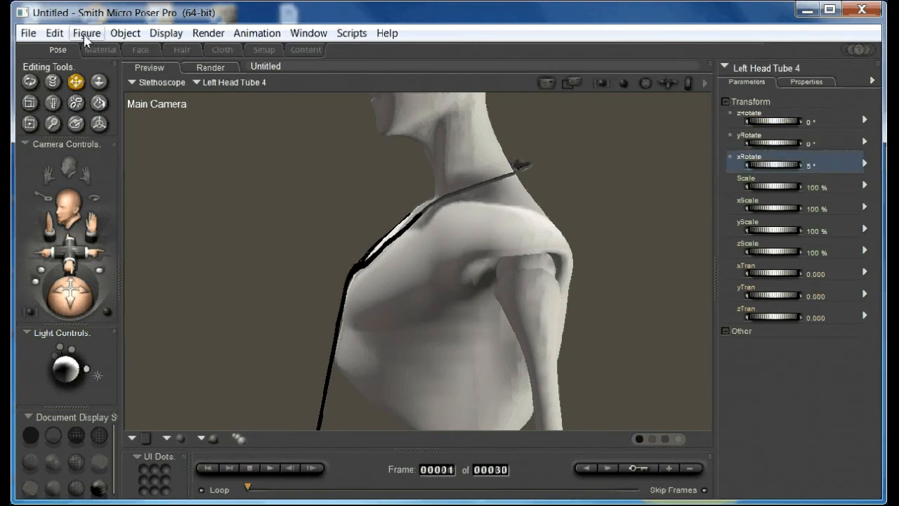
click(87, 33)
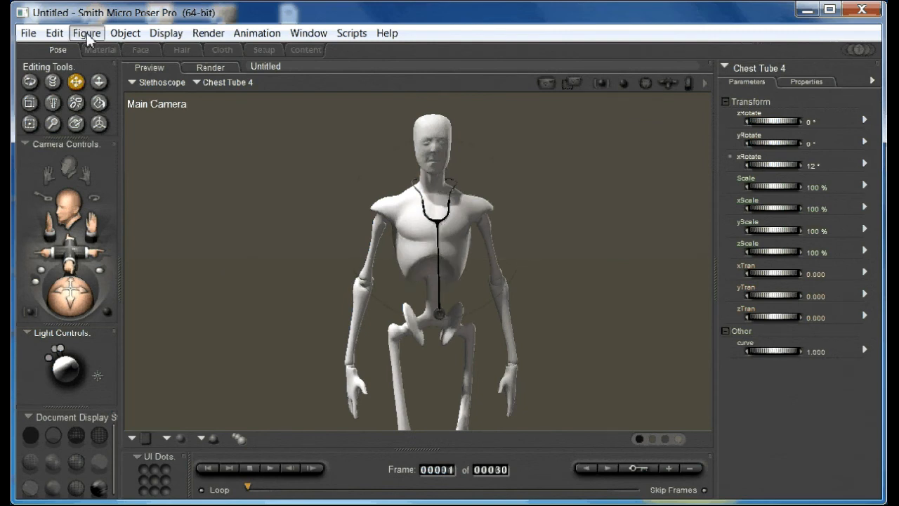
Step: Set Andy2's Chest as the stethoscope's figure parent and check the pose
click(86, 33)
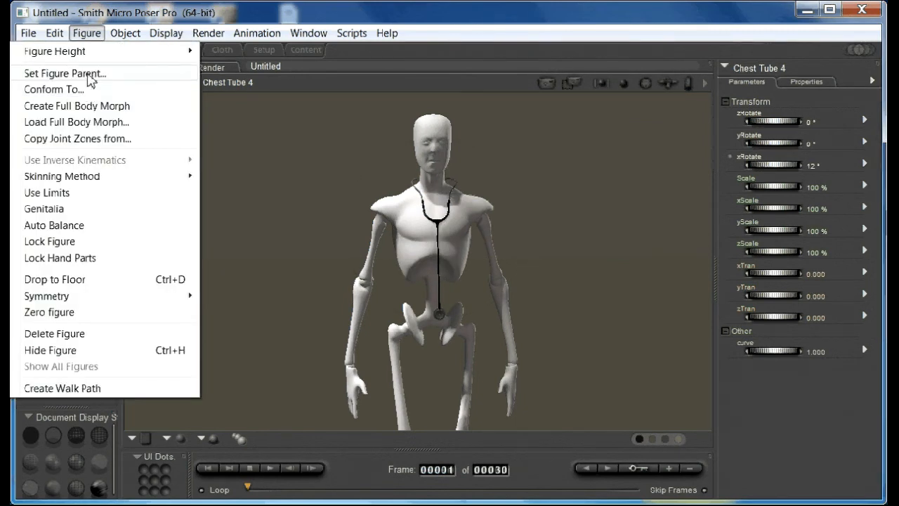
click(65, 73)
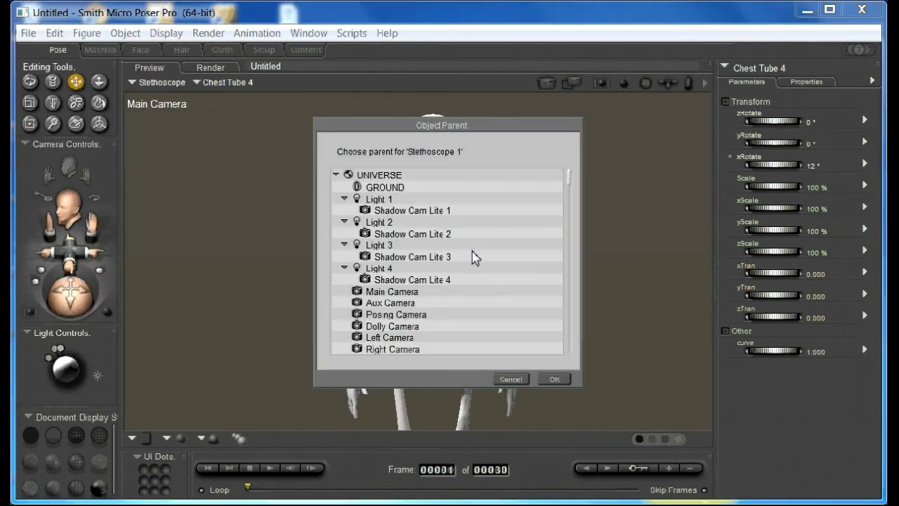
scroll(down, 3)
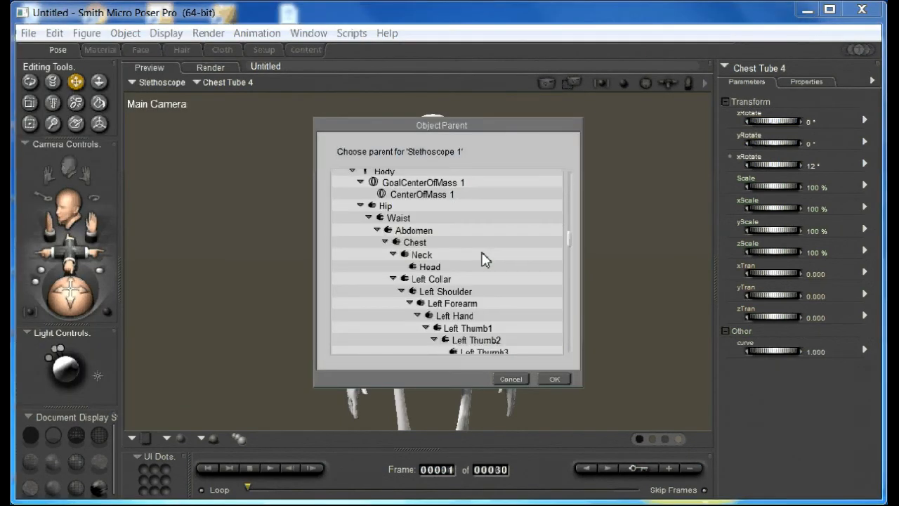
click(554, 379)
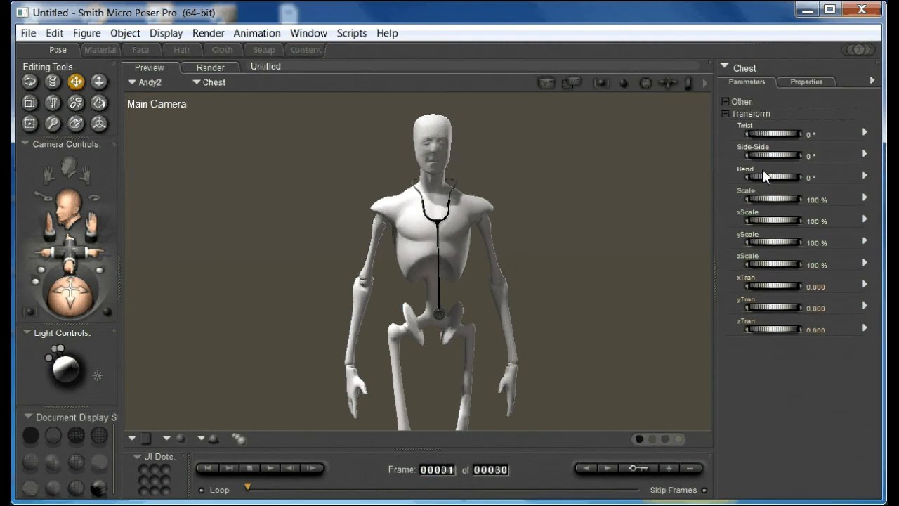
drag(765, 156, 780, 155)
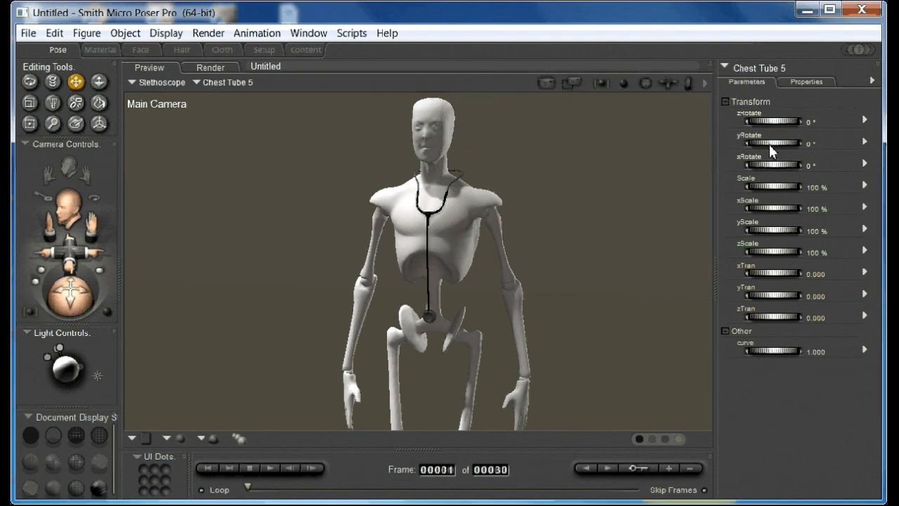
Step: Nudge Chest Tube 5's yRotate and rotate the Chestpiece to hang in front of the chest
drag(772, 144, 765, 143)
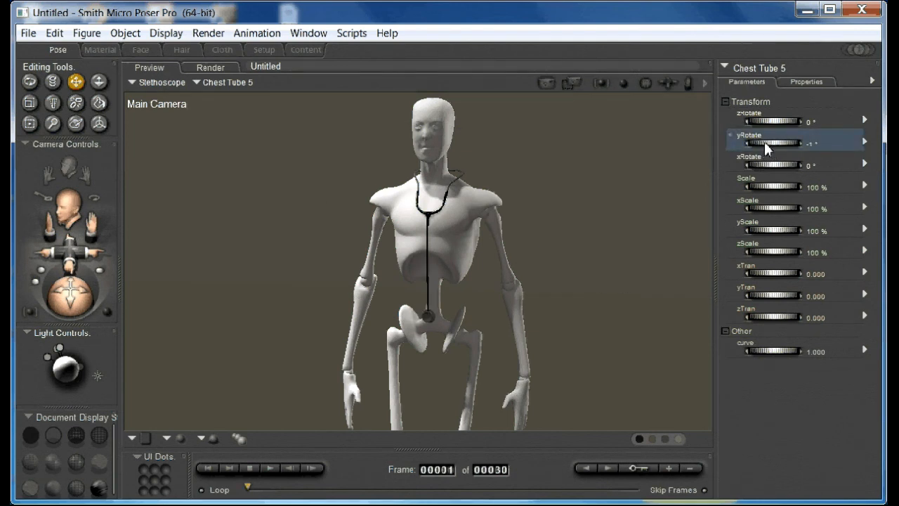
drag(67, 295, 67, 302)
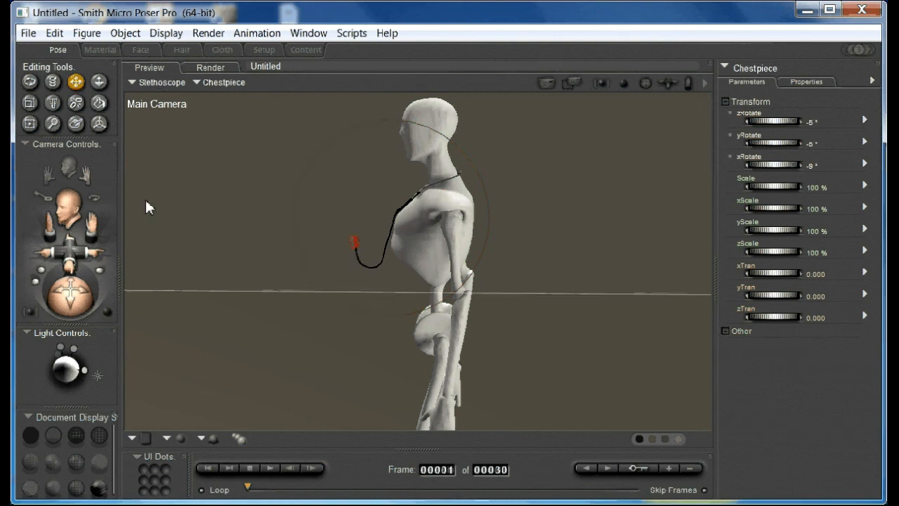
drag(772, 121, 790, 121)
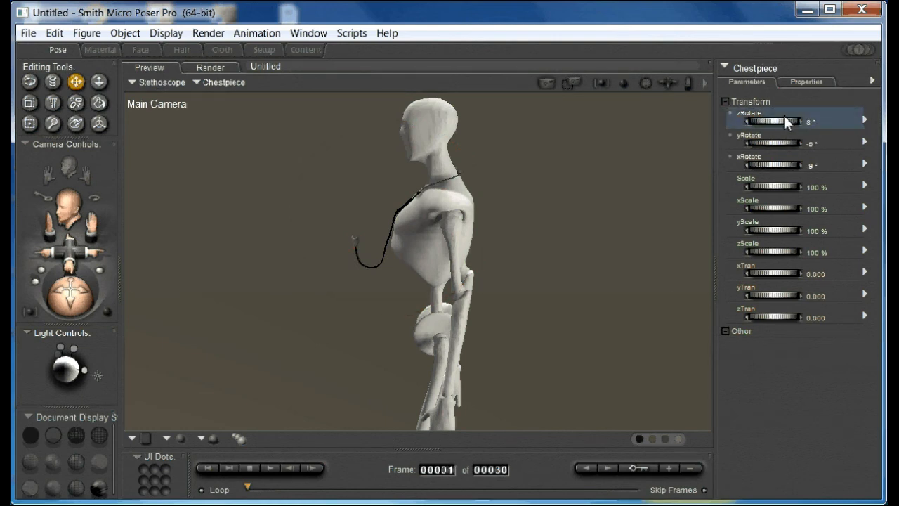
drag(766, 121, 794, 121)
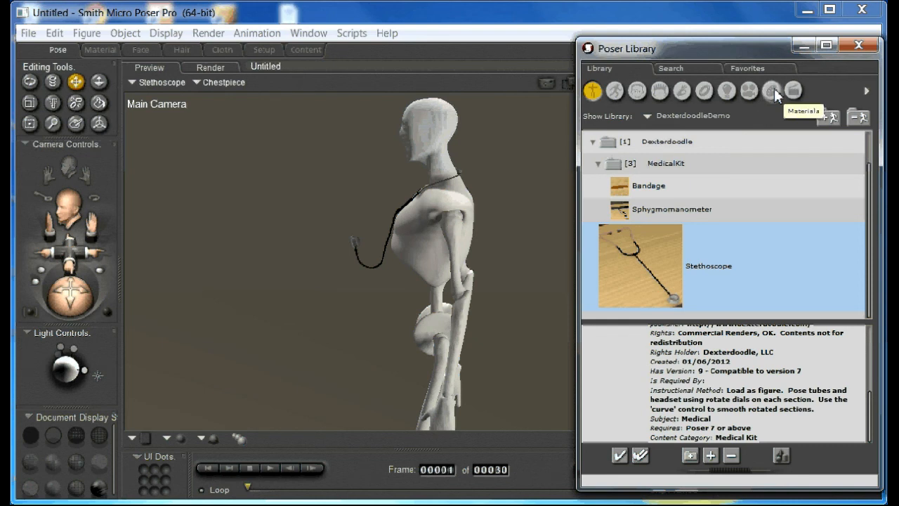
Step: List the six Stethoscope material presets and show the StethoscopeTube preset's details
click(771, 90)
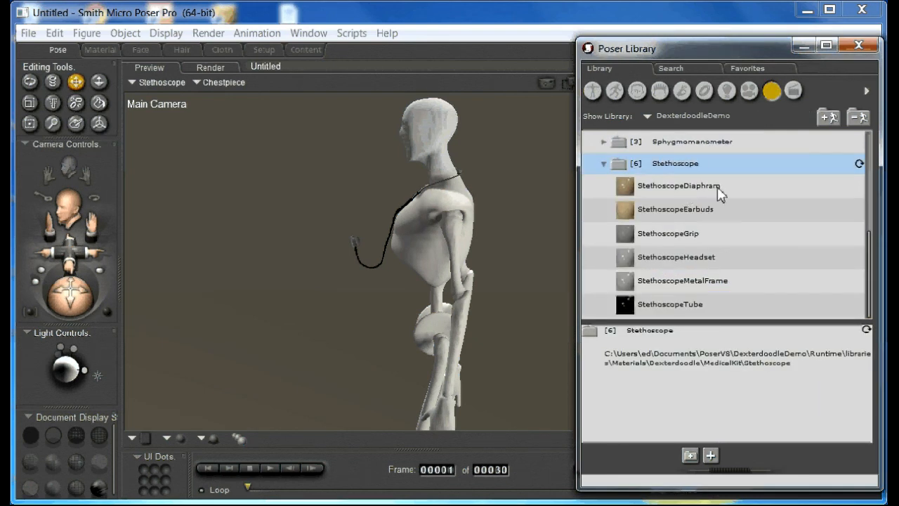
mouse_move(679, 186)
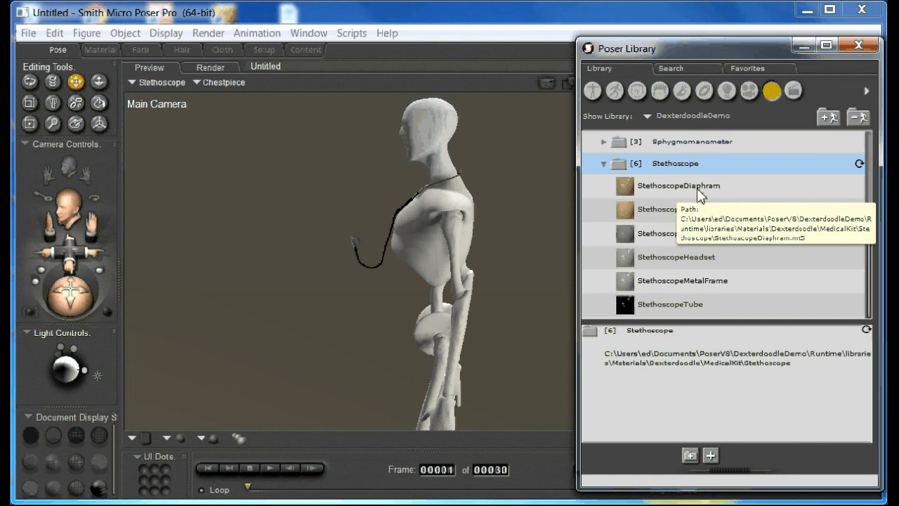
mouse_move(666, 214)
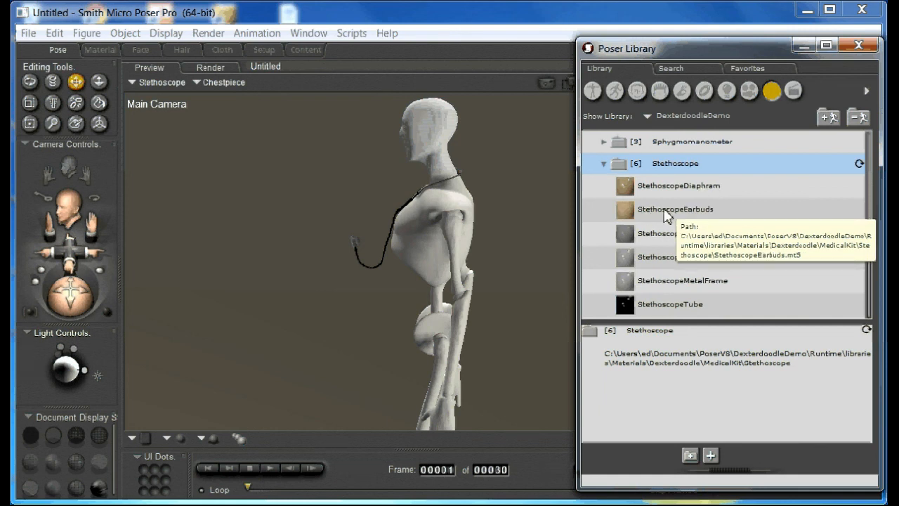
mouse_move(679, 186)
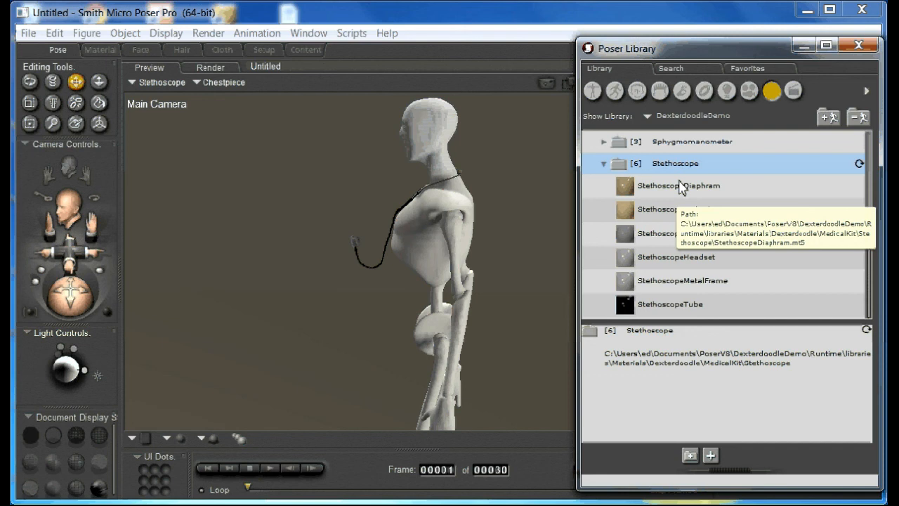
mouse_move(650, 241)
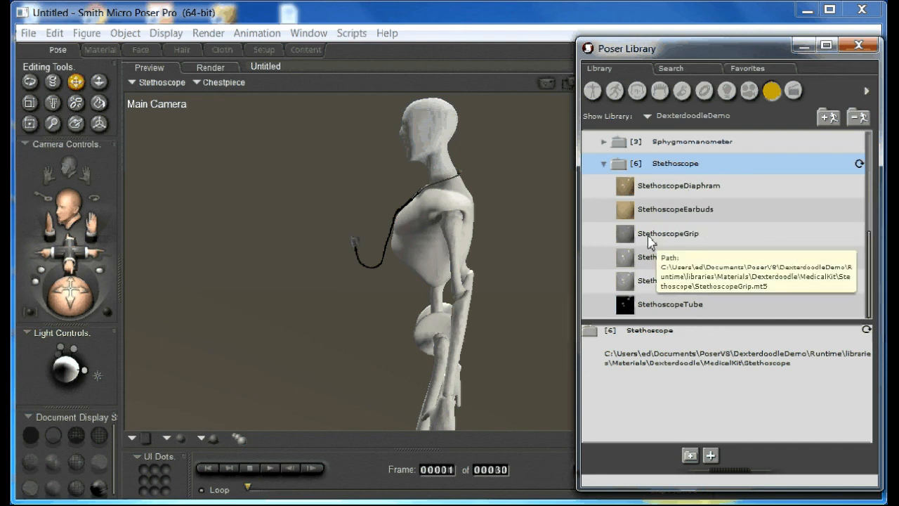
mouse_move(686, 240)
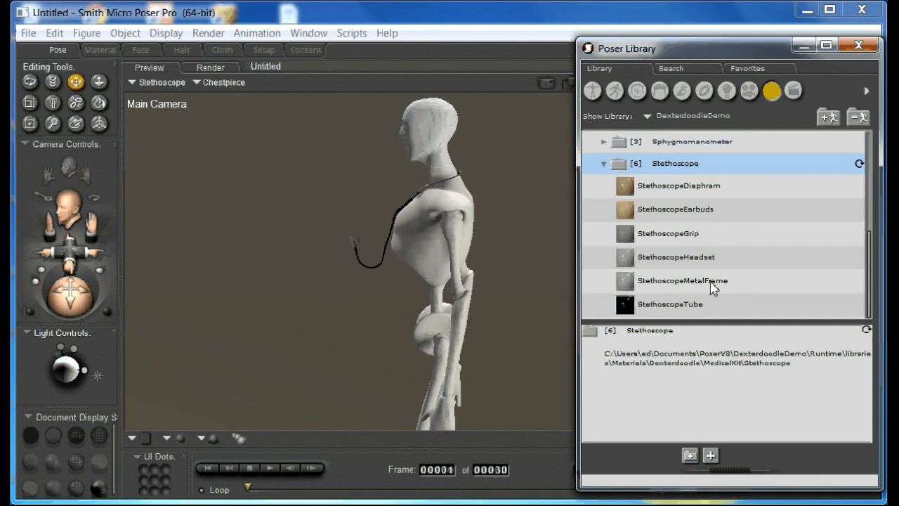
click(669, 303)
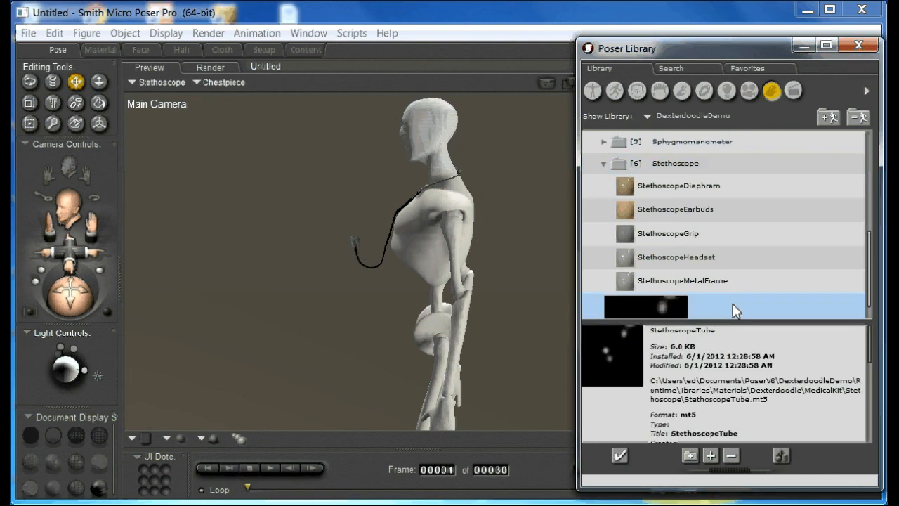